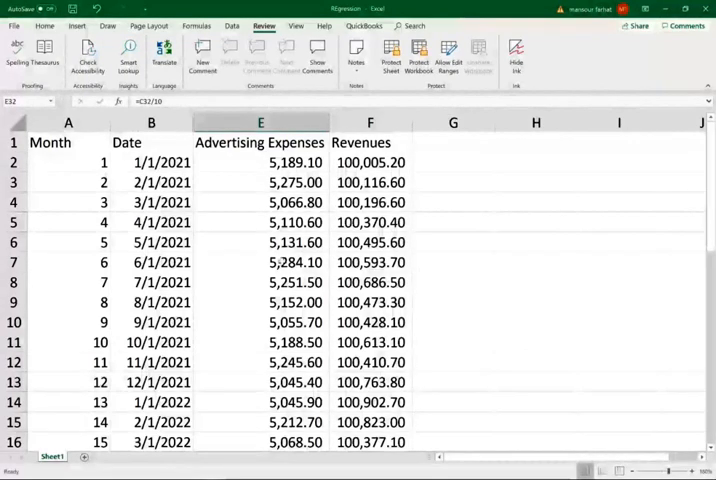
Switch to the File backstage Info page for the REgression workbook.
left_click(13, 26)
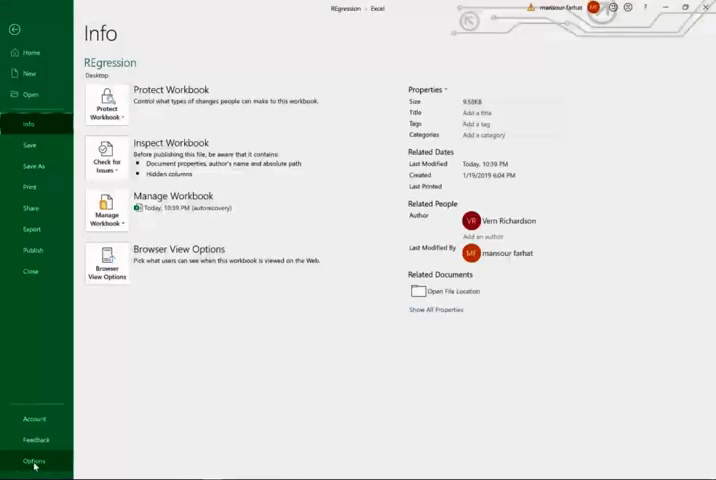
Turn on the Analysis ToolPak add-in through Excel Options' Add-ins manager.
left_click(35, 462)
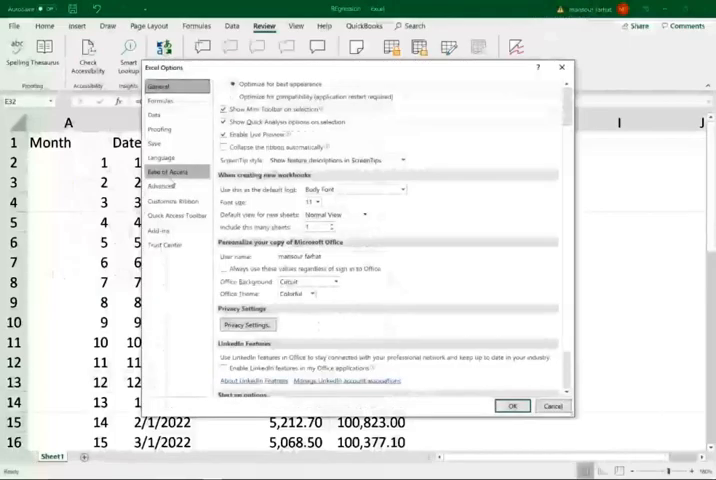
left_click(160, 231)
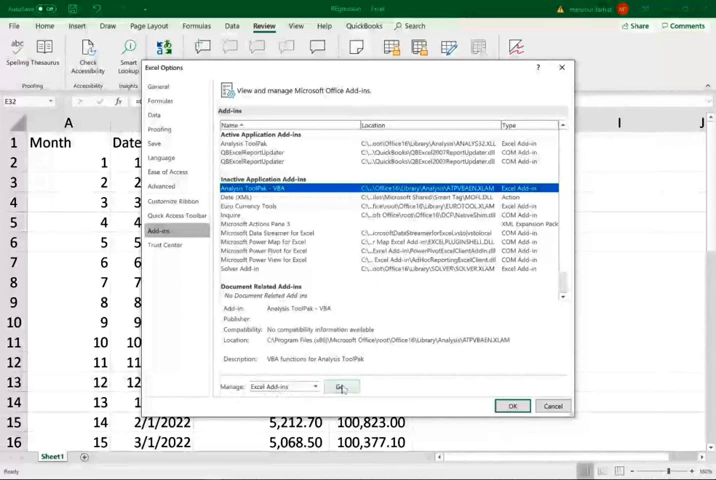
left_click(342, 387)
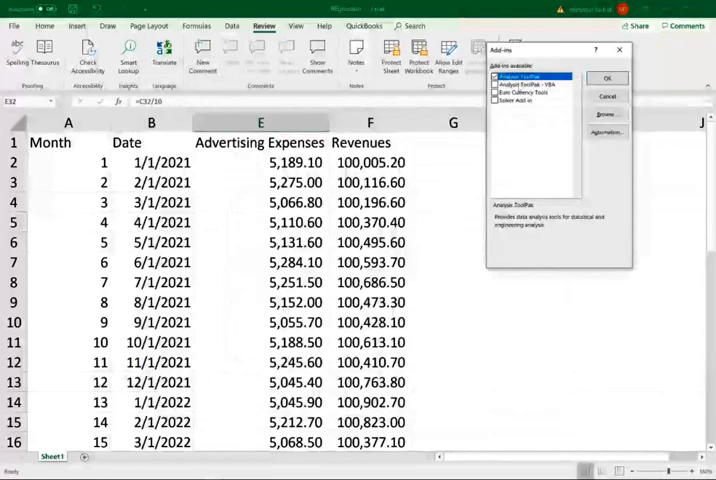
left_click(607, 78)
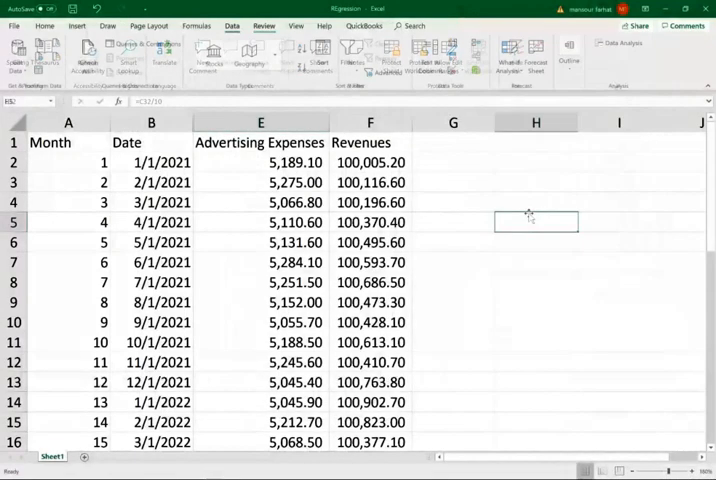
left_click(232, 25)
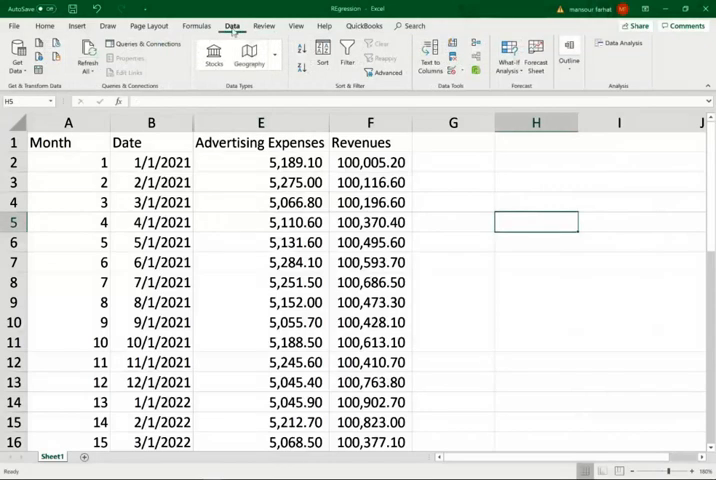
mouse_move(619, 44)
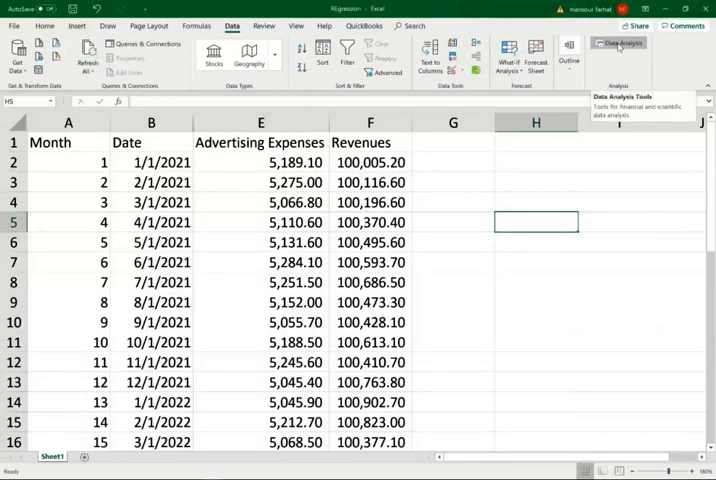
Open Data Analysis from the Data tab and select Regression.
left_click(618, 43)
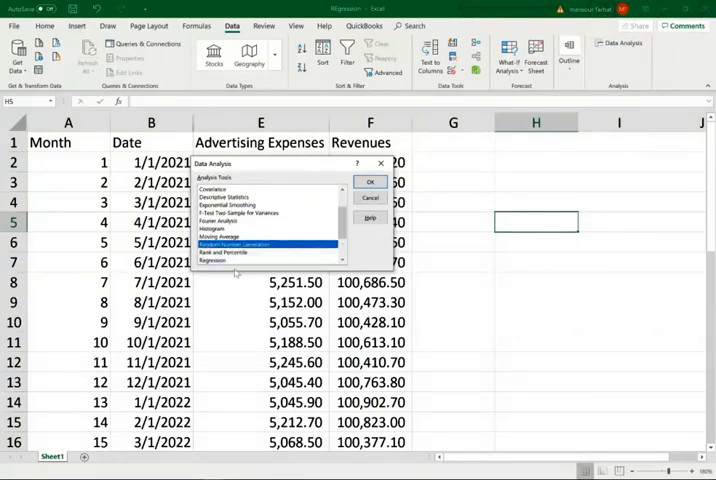
left_click(220, 260)
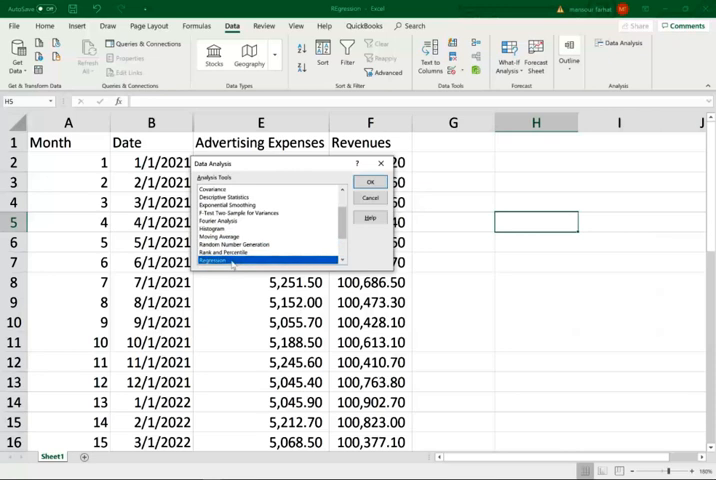